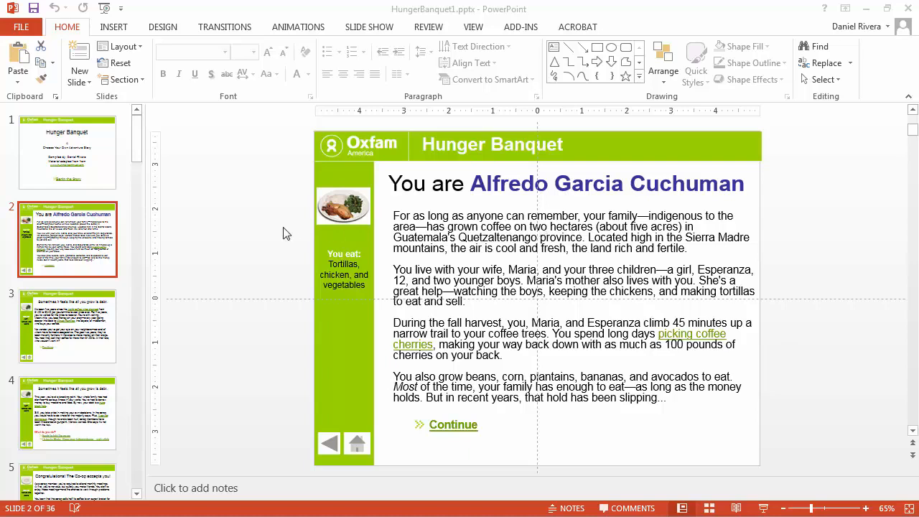
mouse_move(85, 168)
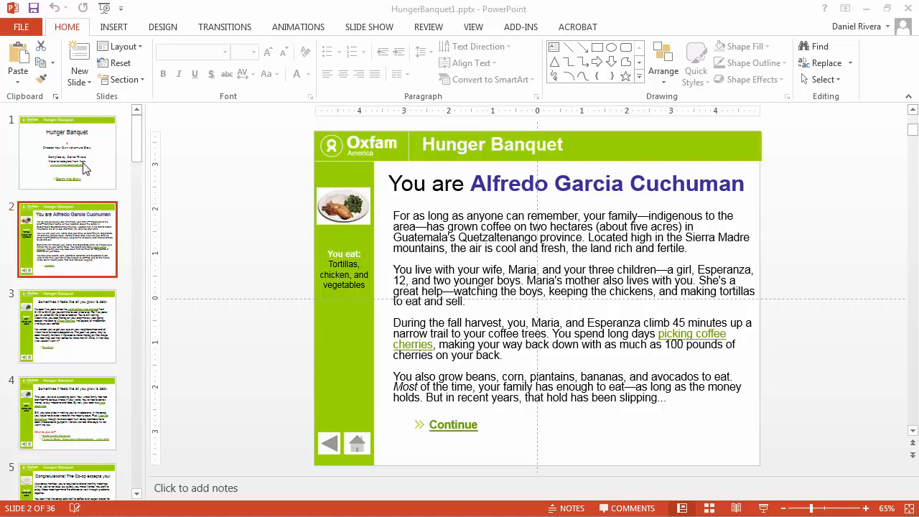
mouse_move(71, 244)
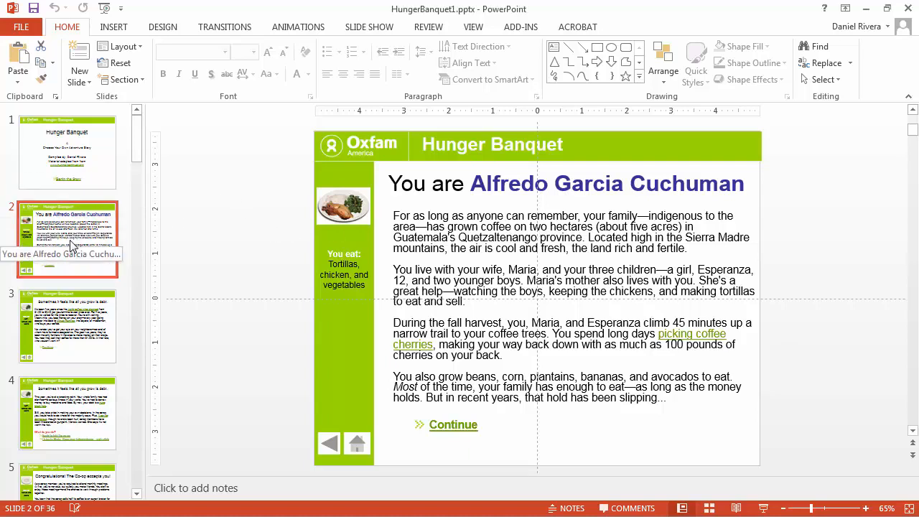
Browse the Hunger Banquet story slides from slide 3 toward the co-op acceptance slide.
left_click(67, 325)
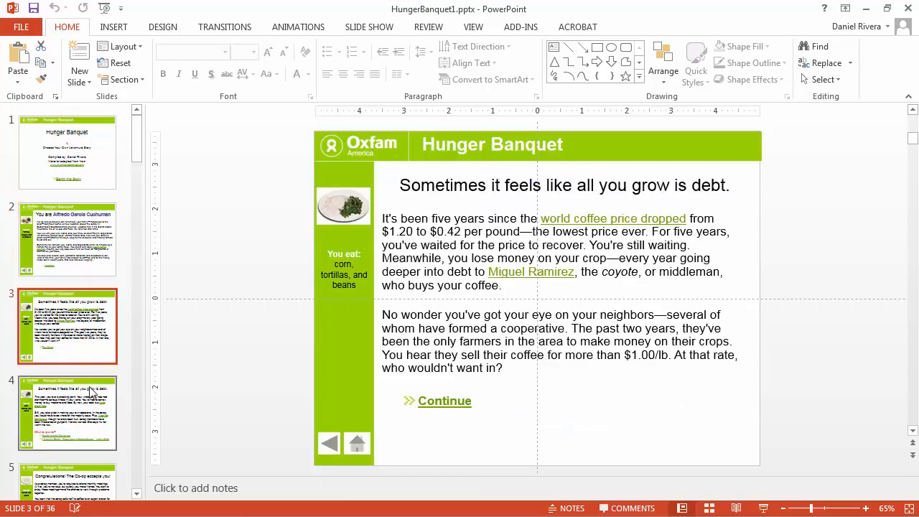
scroll("down", 3)
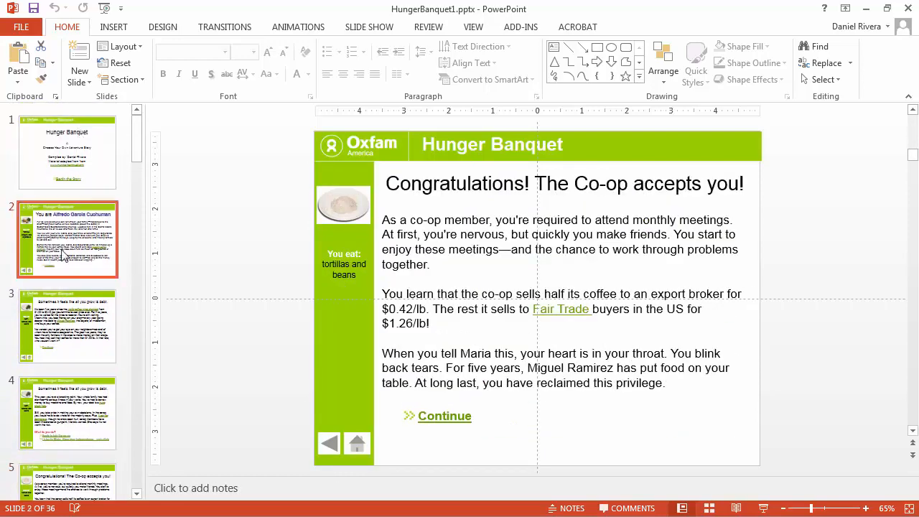
Save a PowerPoint Show (.ppsx) copy of the Hunger Banquet presentation in Presentations.
left_click(21, 27)
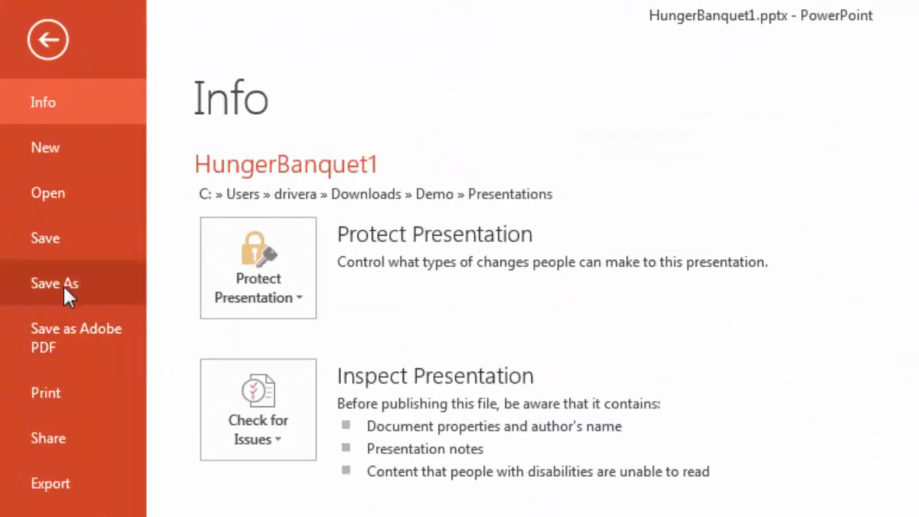
left_click(54, 283)
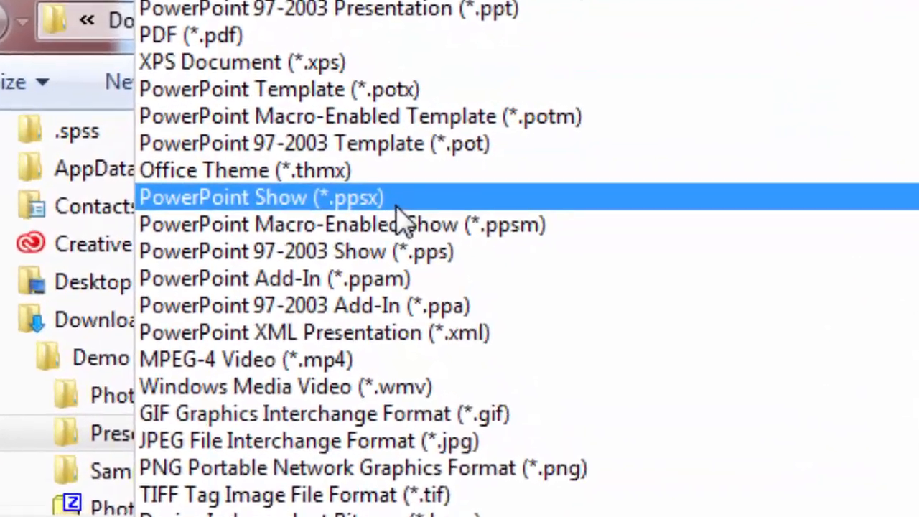
left_click(260, 197)
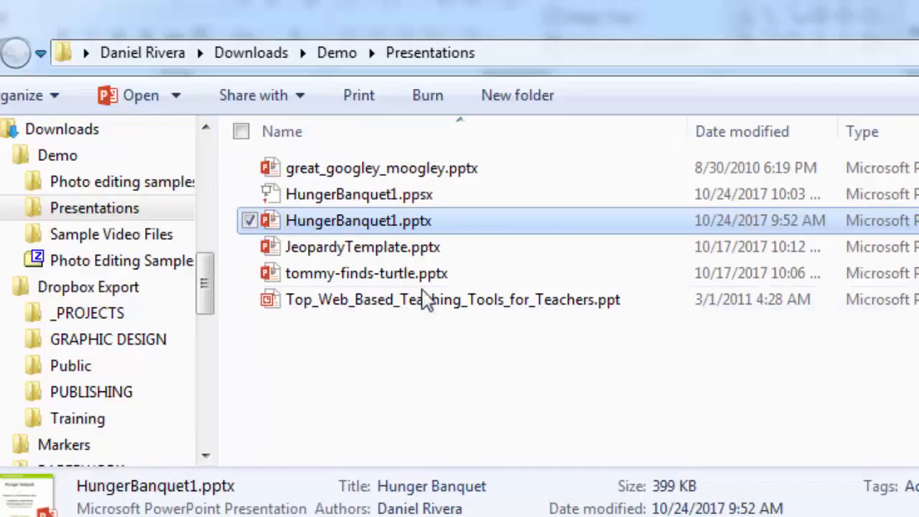
mouse_move(278, 198)
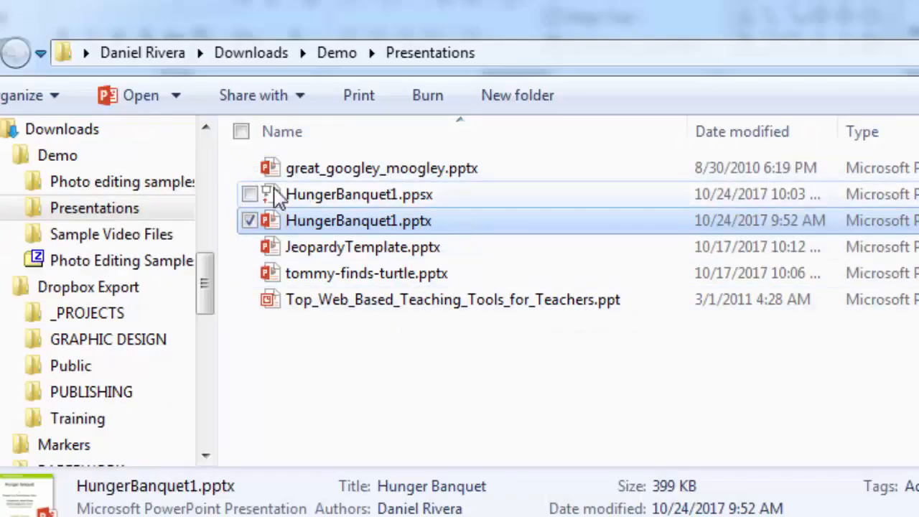
double_click(358, 220)
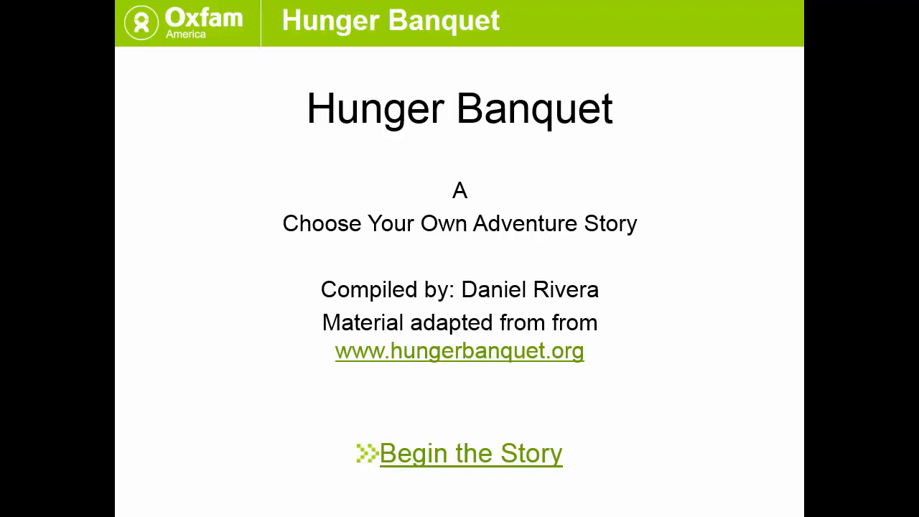
left_click(470, 453)
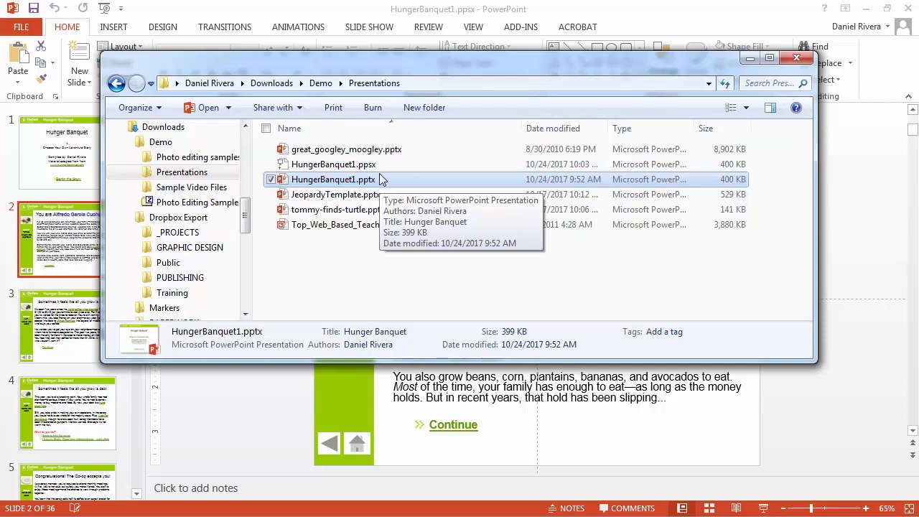
Check the saved slide show file, then open JeopardyTemplate.pptx from Recent Presentations.
left_click(332, 164)
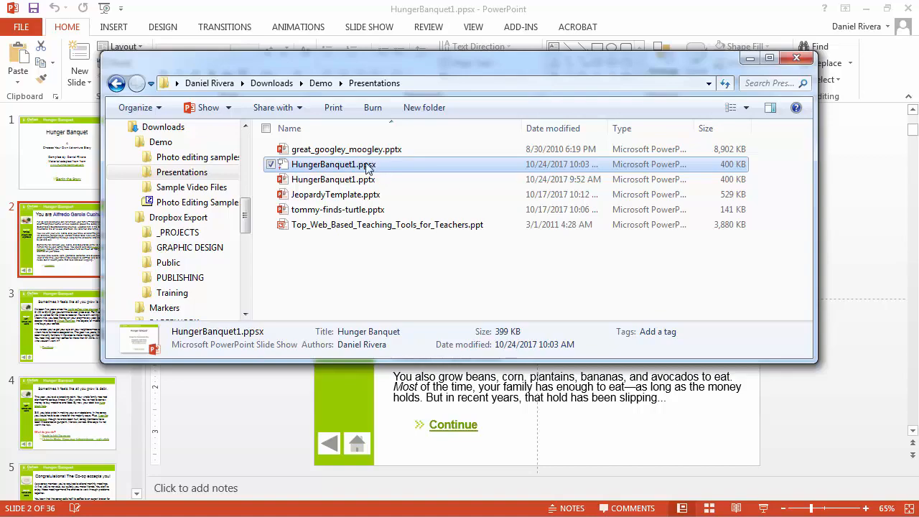
double_click(335, 194)
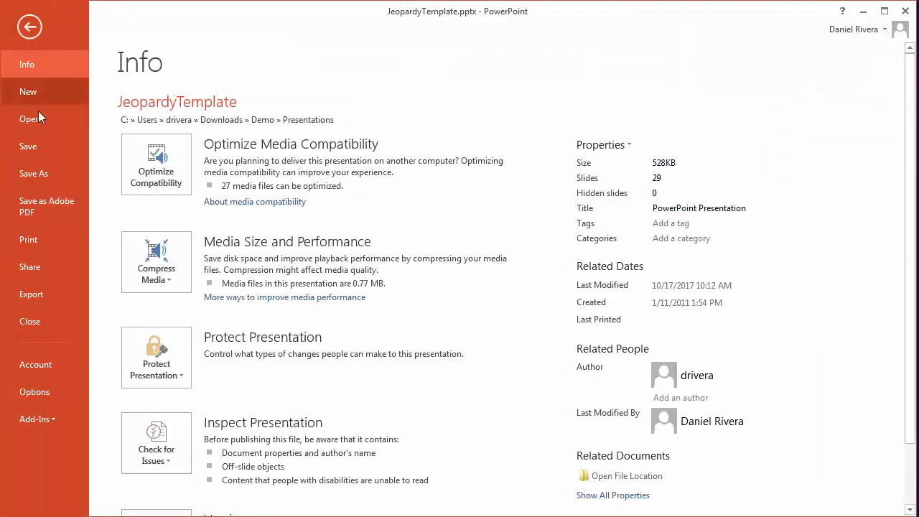
left_click(31, 119)
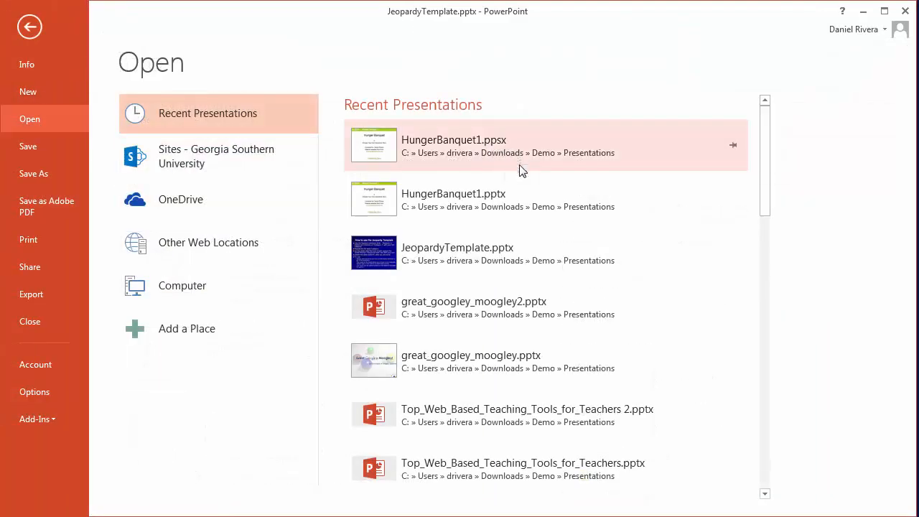
left_click(454, 145)
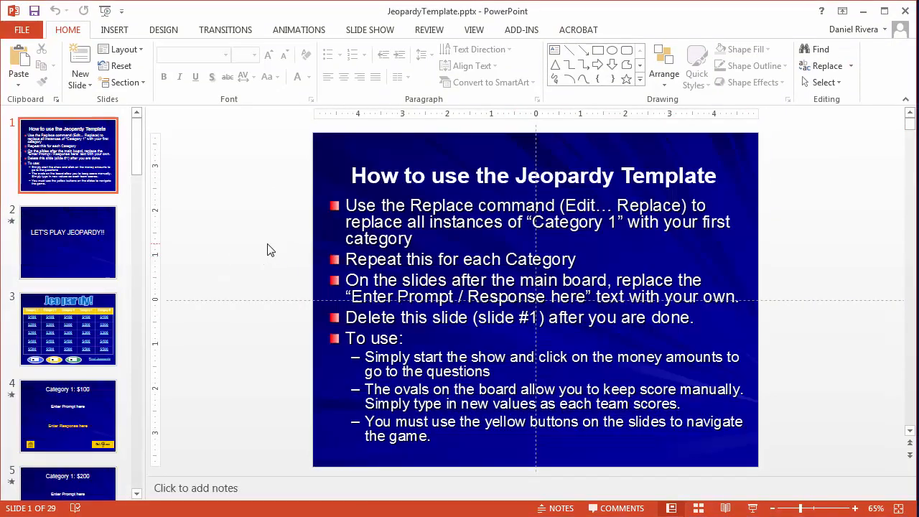
View the Jeopardy game board and first $100 question slide, returning to the board.
left_click(67, 329)
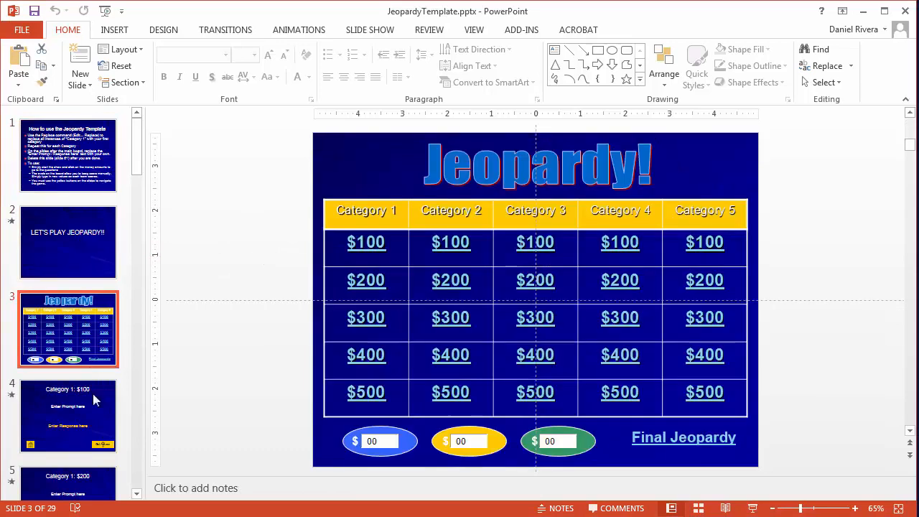
left_click(68, 415)
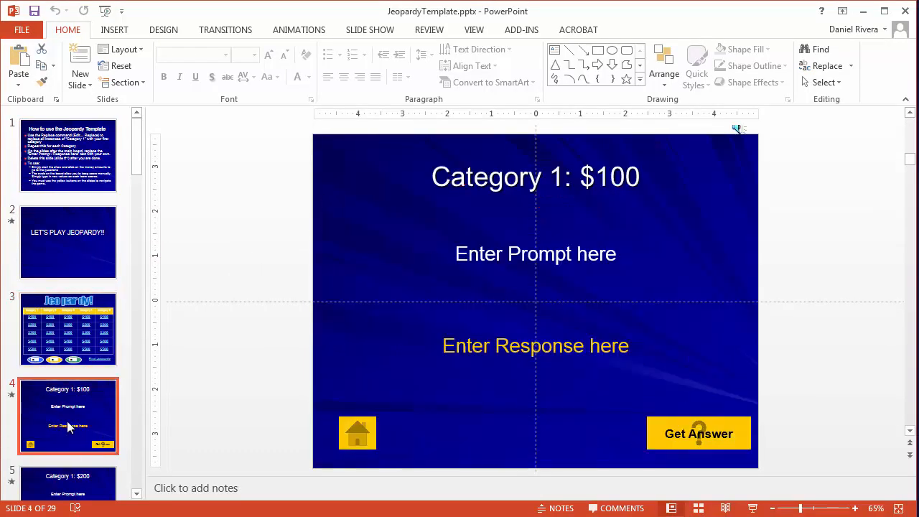
left_click(69, 329)
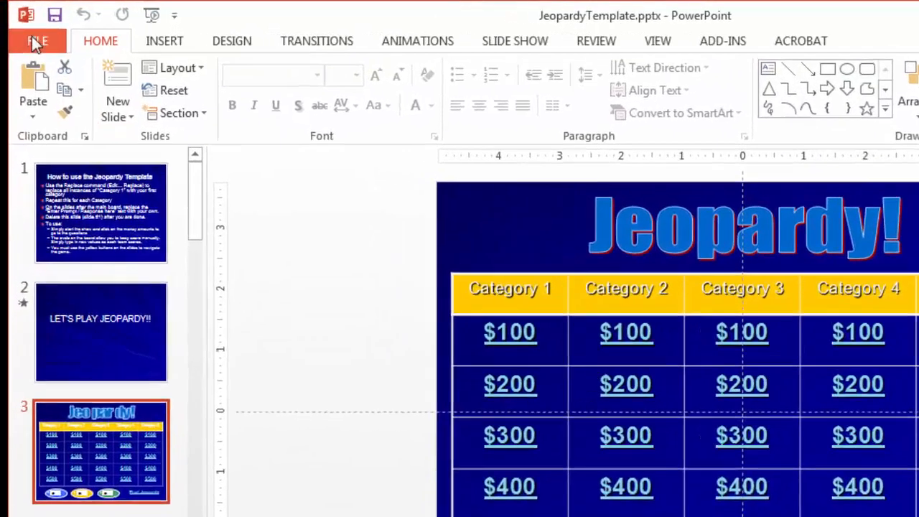
Start saving the Jeopardy game as a PowerPoint Template (.potx), browsing into the Demo folder.
left_click(36, 41)
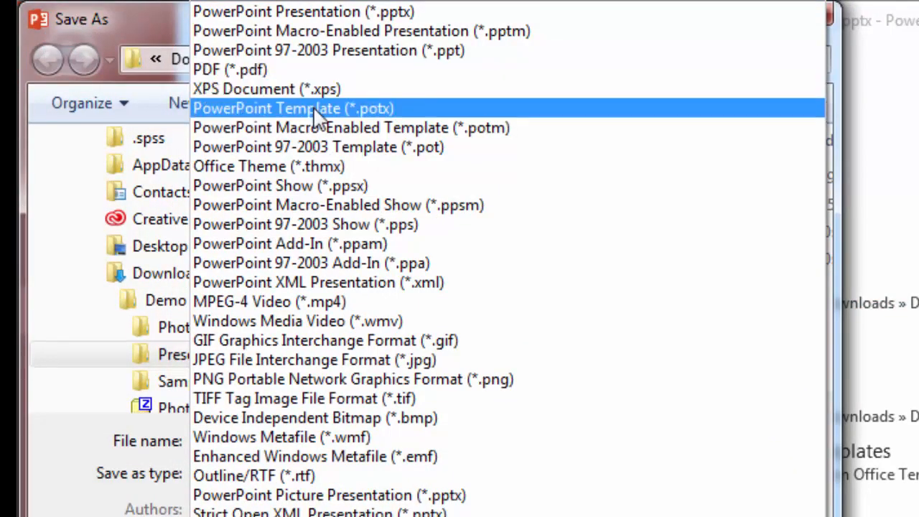
left_click(292, 108)
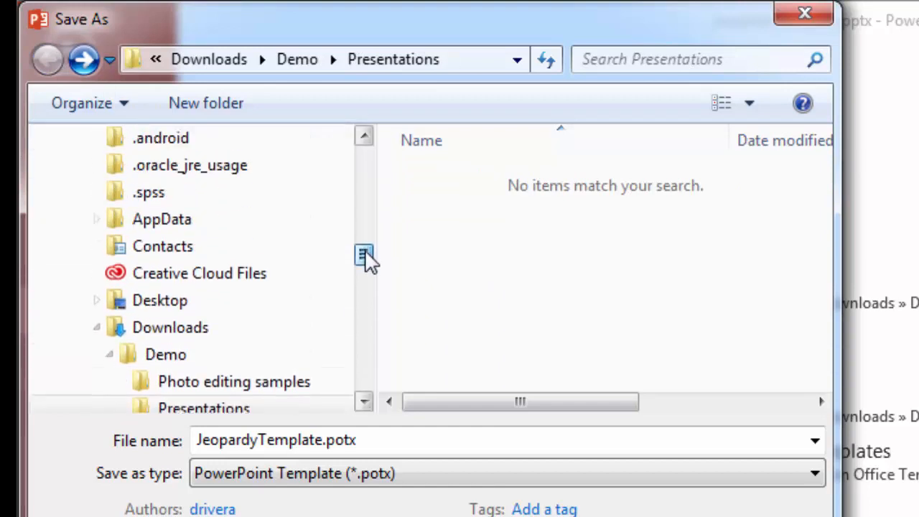
scroll("up", 3)
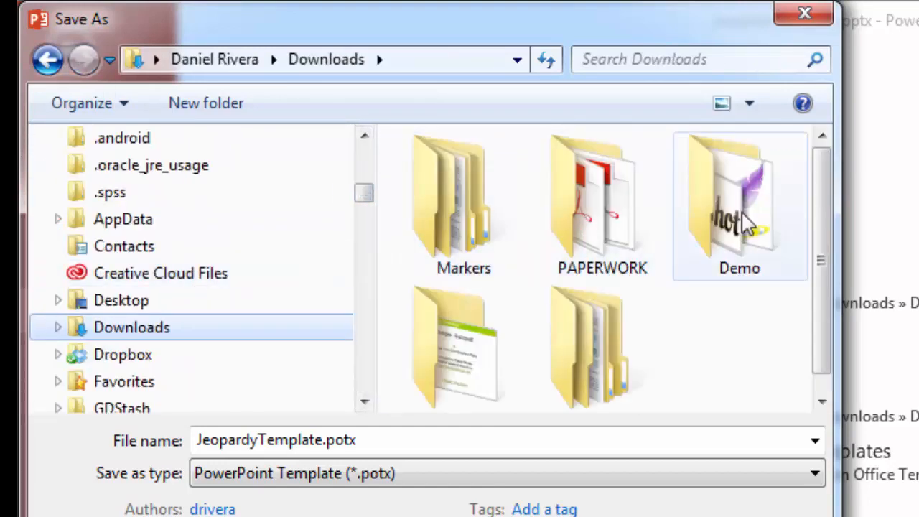
double_click(740, 208)
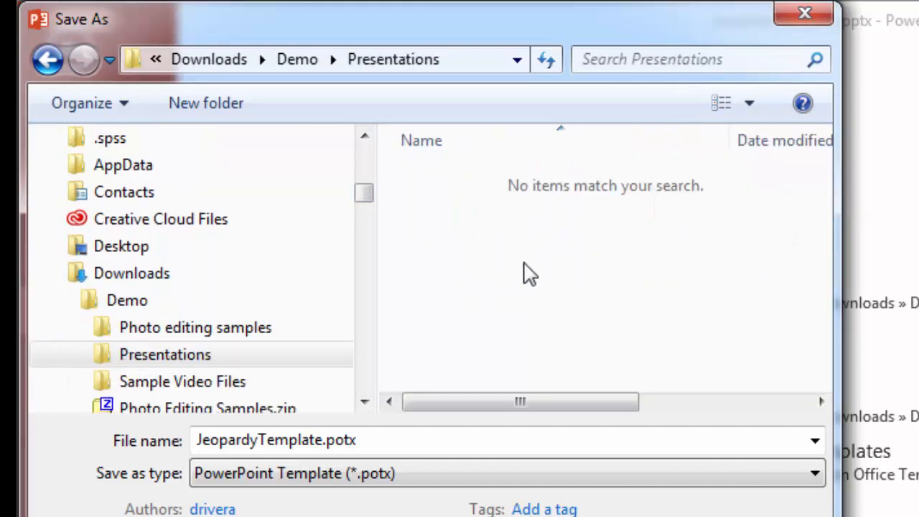
mouse_move(593, 332)
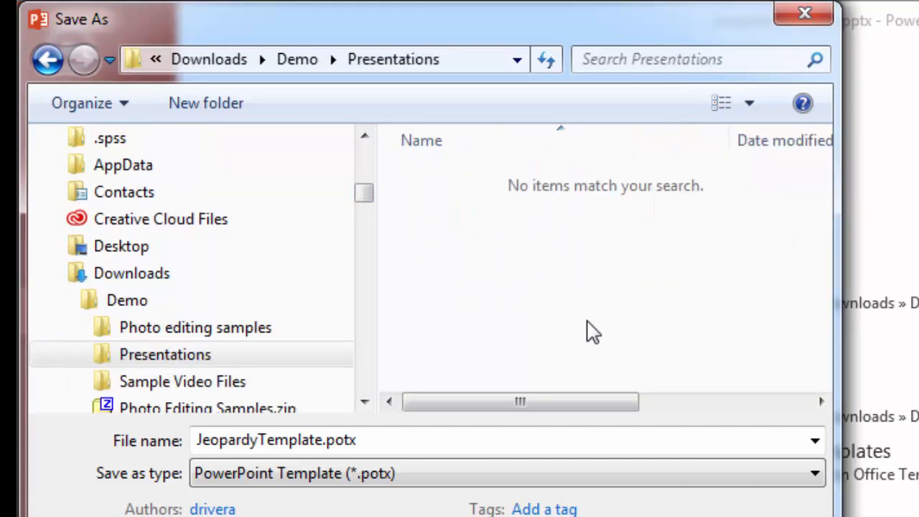
mouse_move(489, 282)
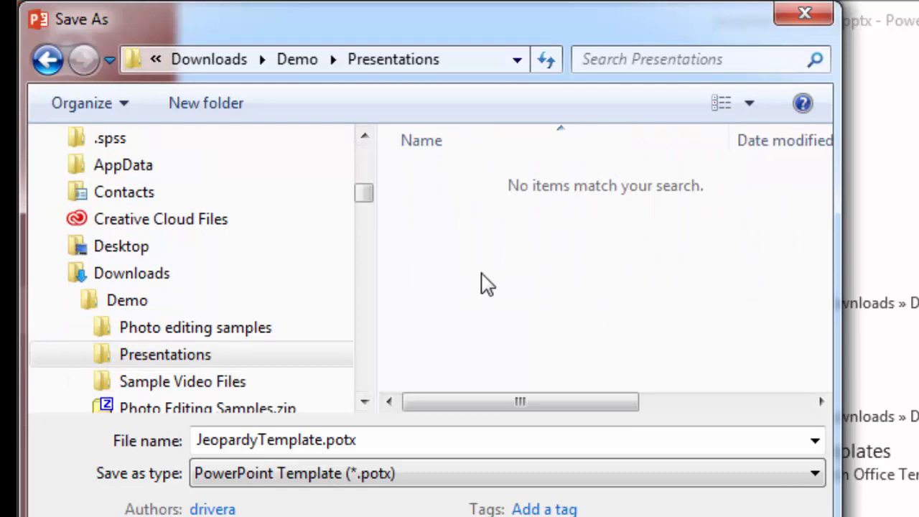
mouse_move(520, 342)
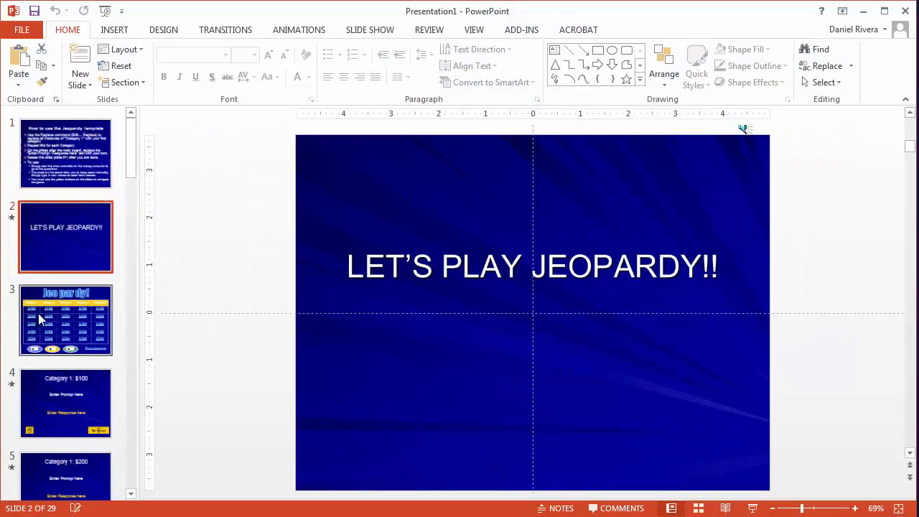
left_click(65, 320)
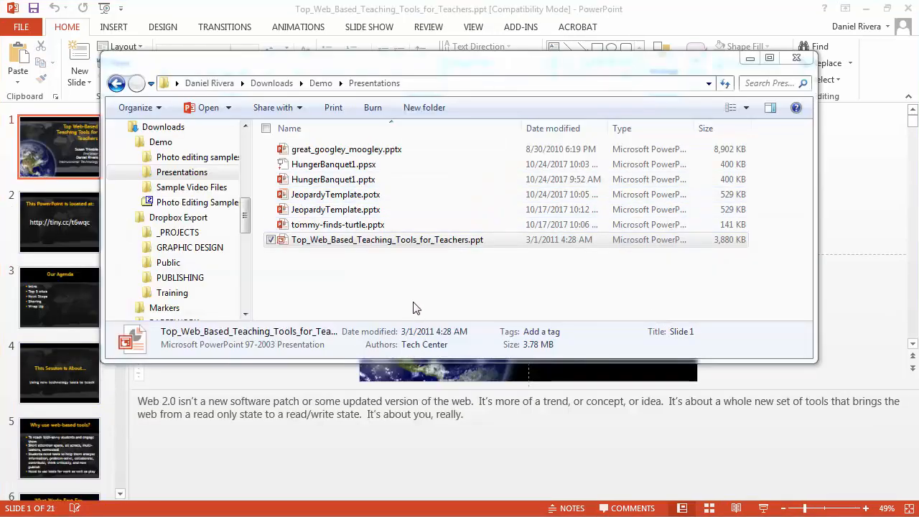
mouse_move(402, 301)
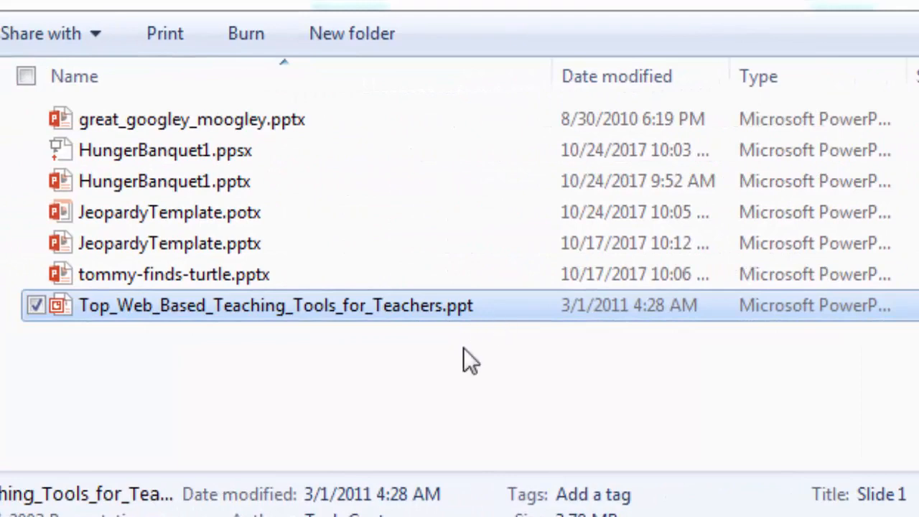
Open Top_Web_Based_Teaching_Tools_for_Teachers.ppt and bring up its File conversion options.
double_click(275, 305)
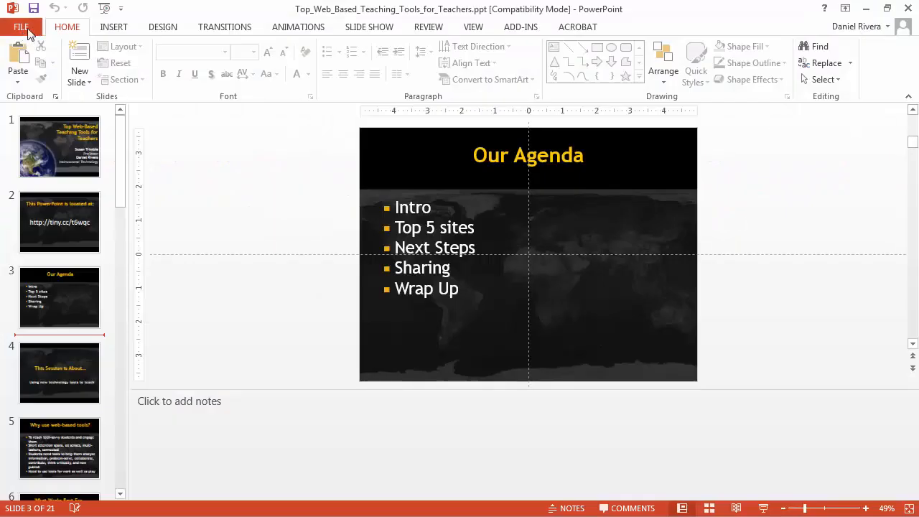
left_click(20, 27)
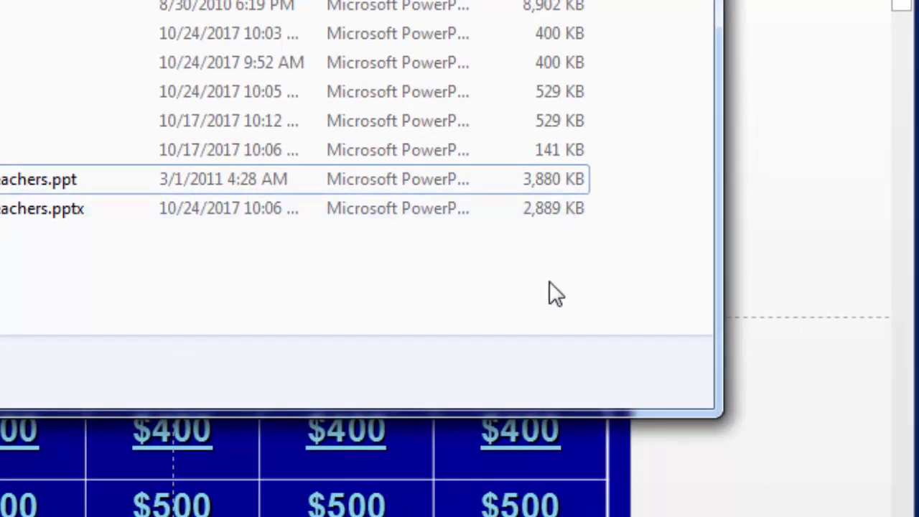
mouse_move(439, 326)
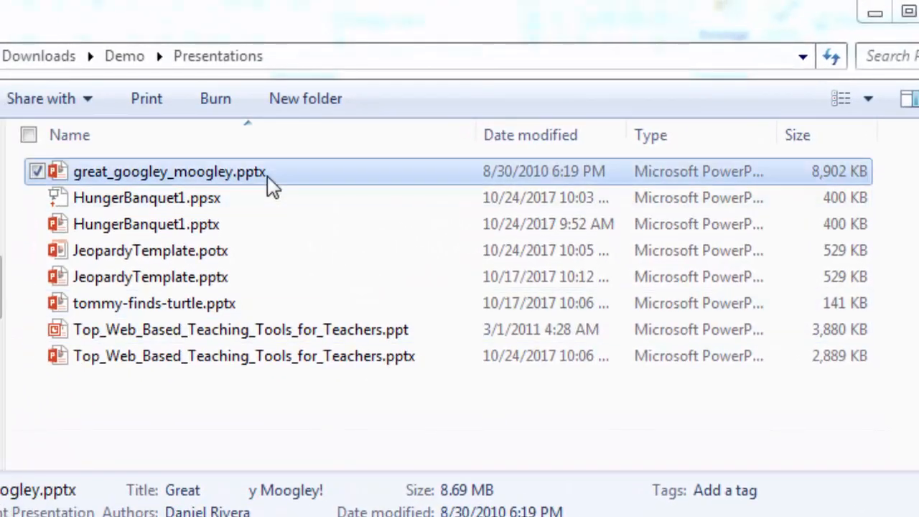
mouse_move(562, 183)
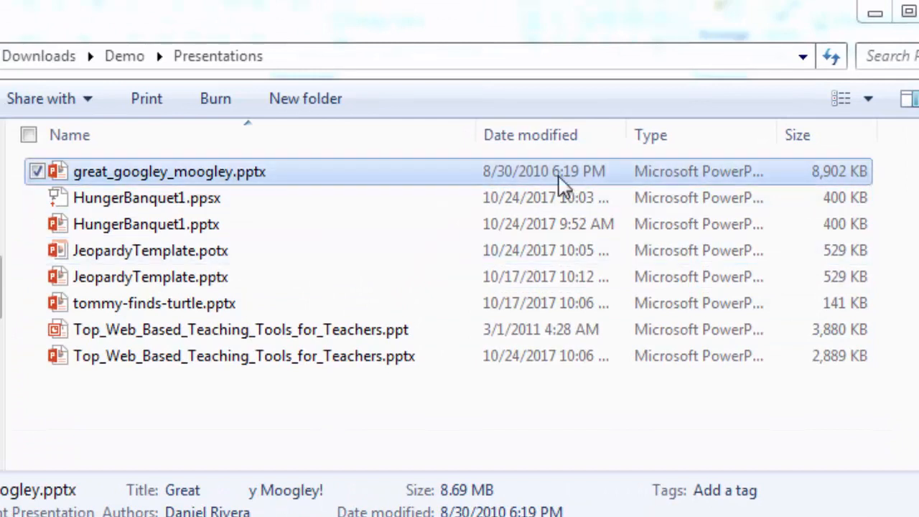
mouse_move(130, 224)
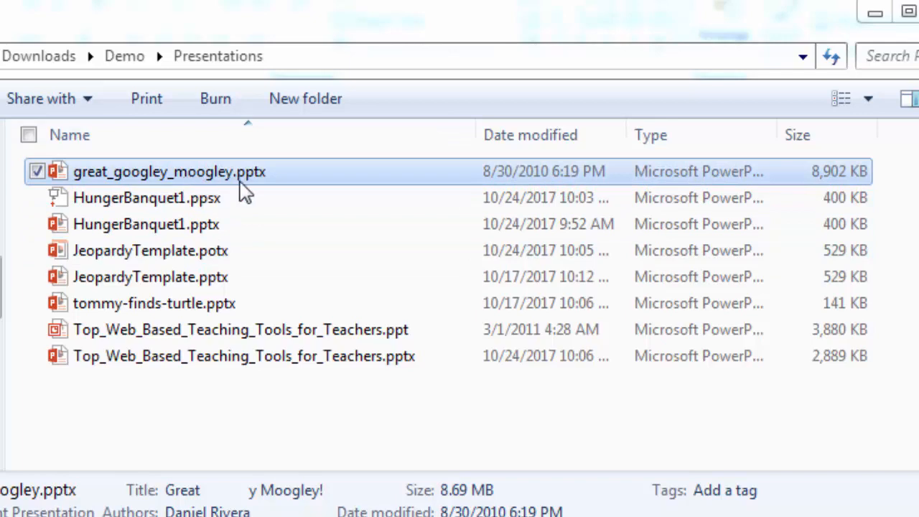
Open great_googley_moogley.pptx from the Open dialog.
double_click(169, 171)
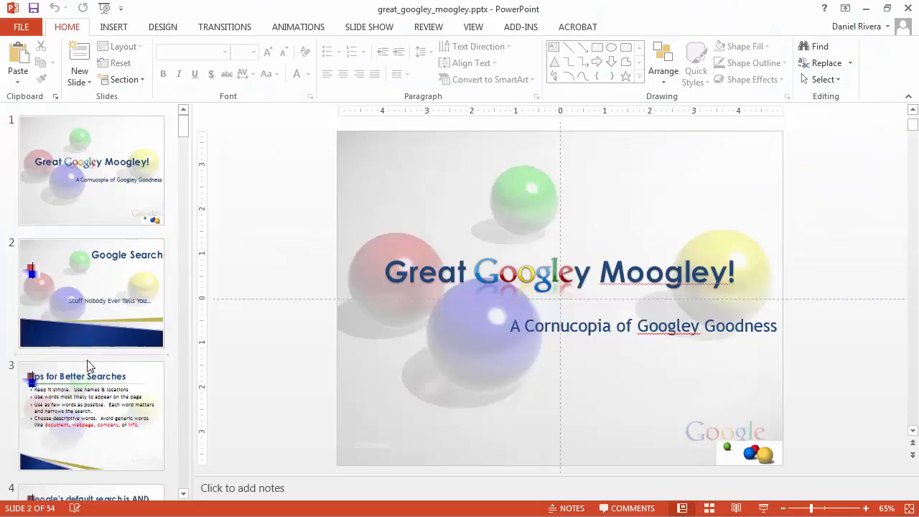
Compress all pictures to E-mail (96 ppi), starting from the Google Explore picture on slide 8.
left_click(91, 343)
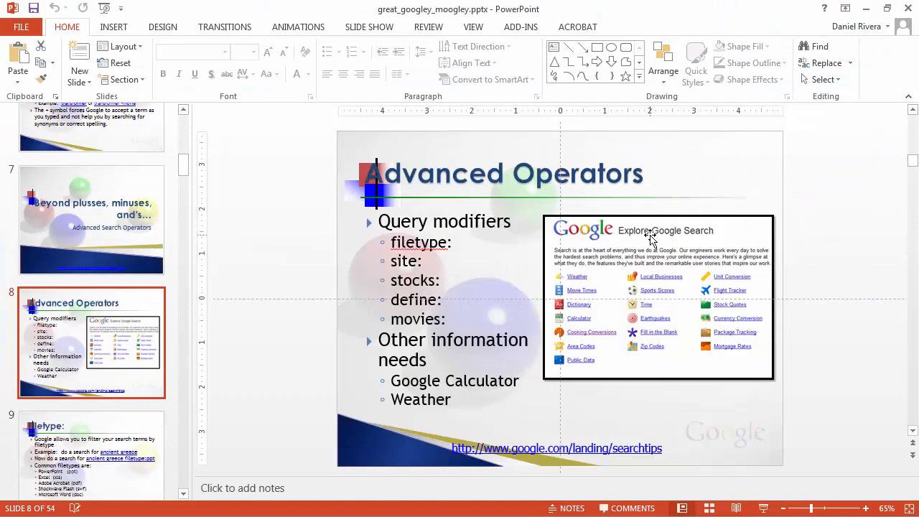
left_click(657, 296)
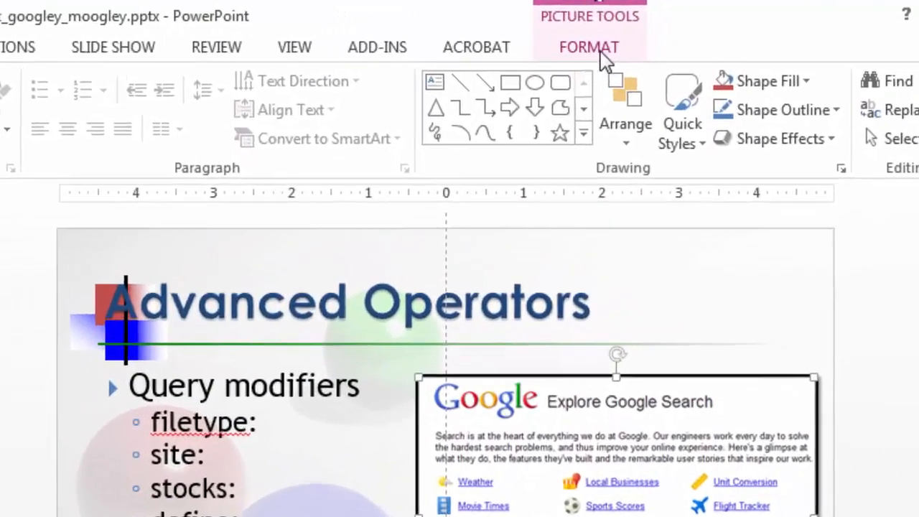
left_click(589, 47)
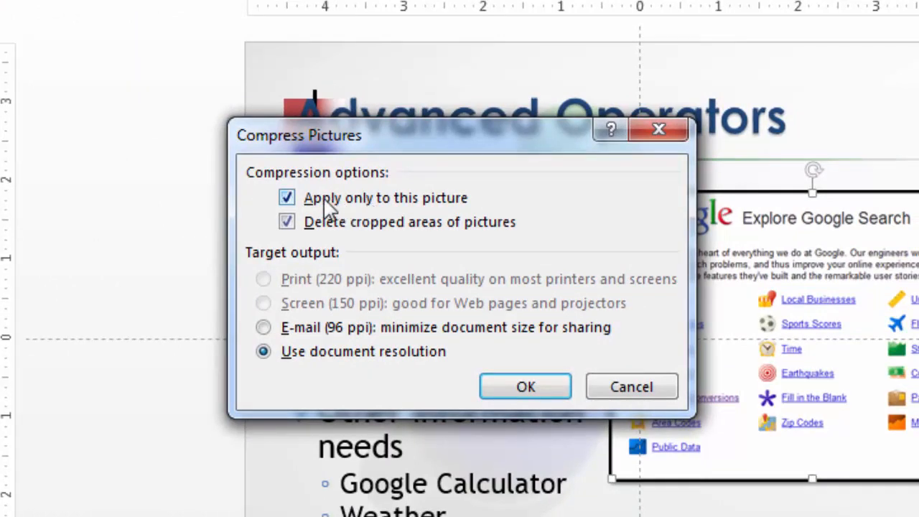
left_click(286, 198)
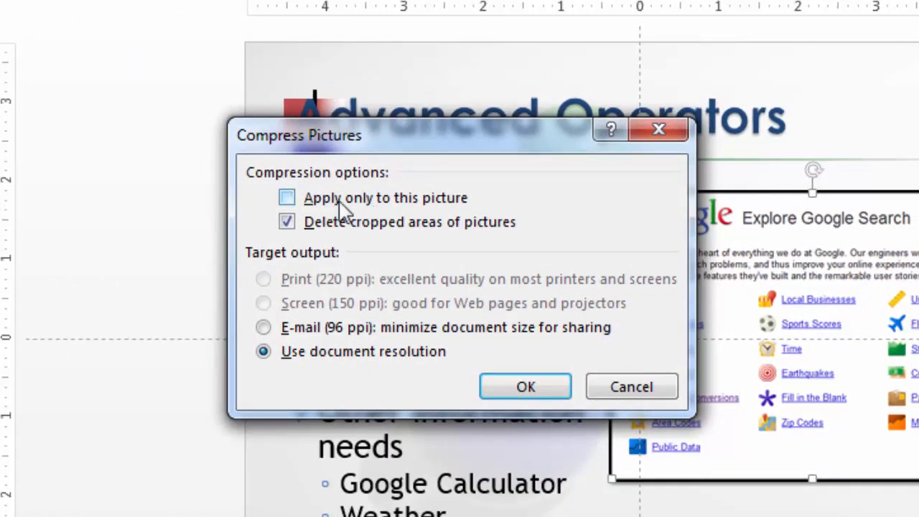
mouse_move(368, 225)
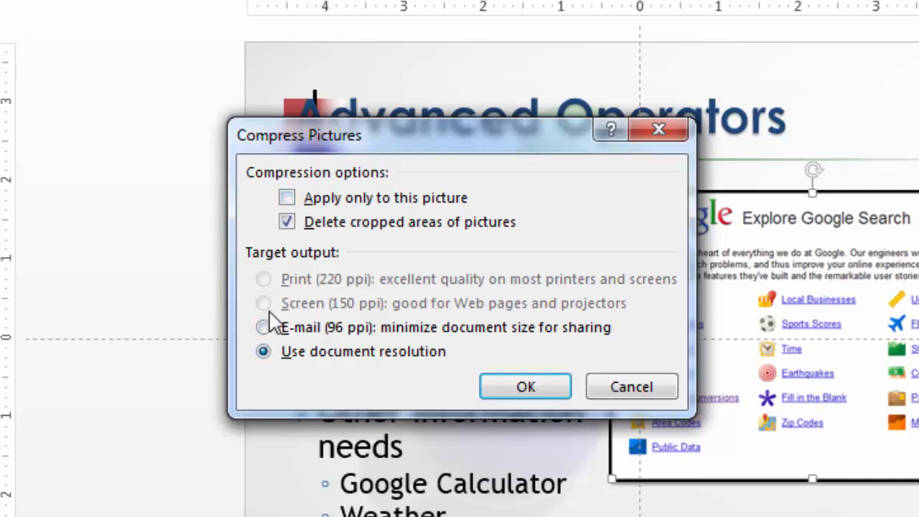
left_click(264, 327)
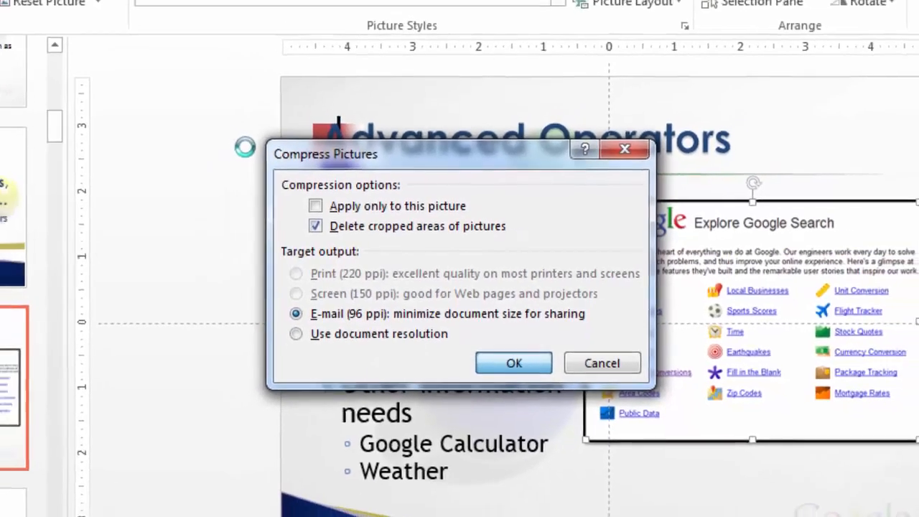
left_click(513, 363)
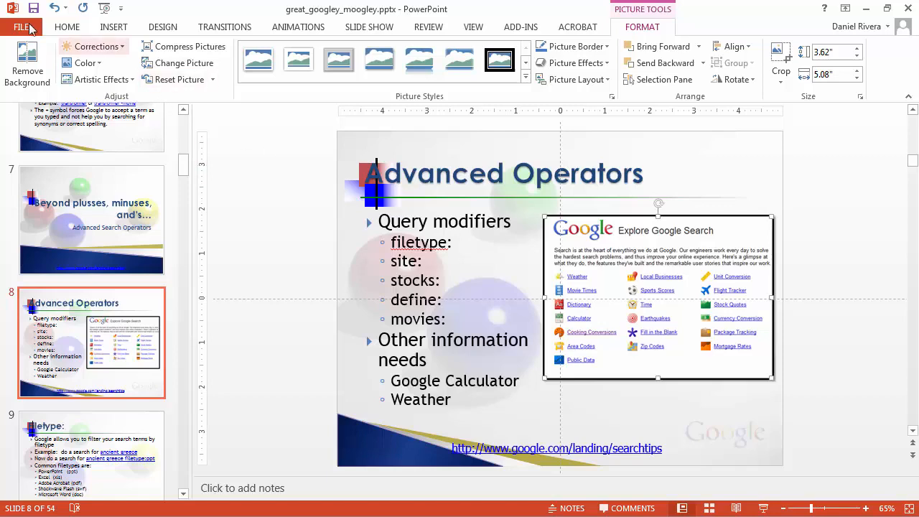
Save the compressed presentation as great_googley_moogley2.pptx in the Presentations folder.
left_click(21, 27)
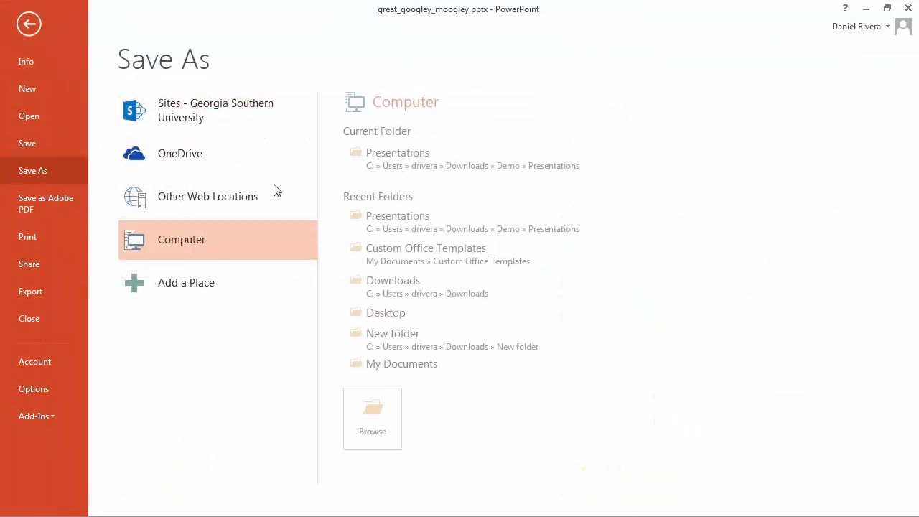
left_click(372, 418)
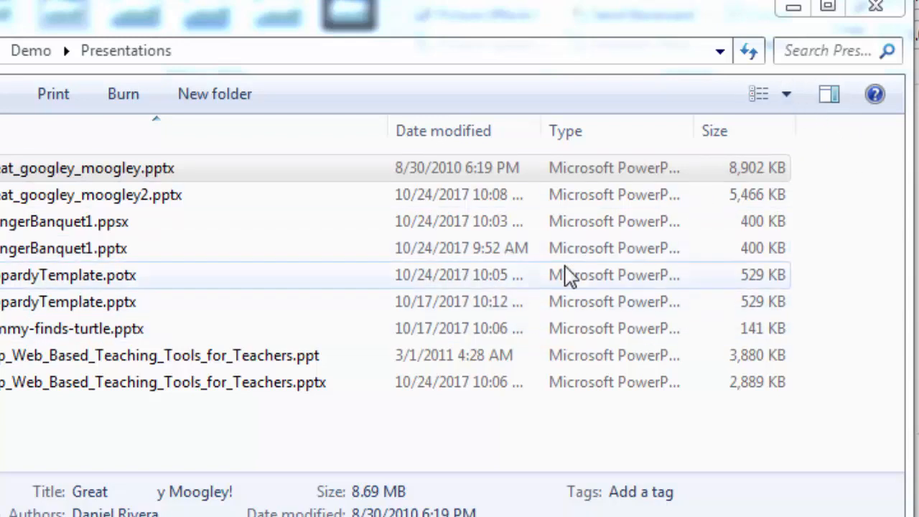
double_click(91, 194)
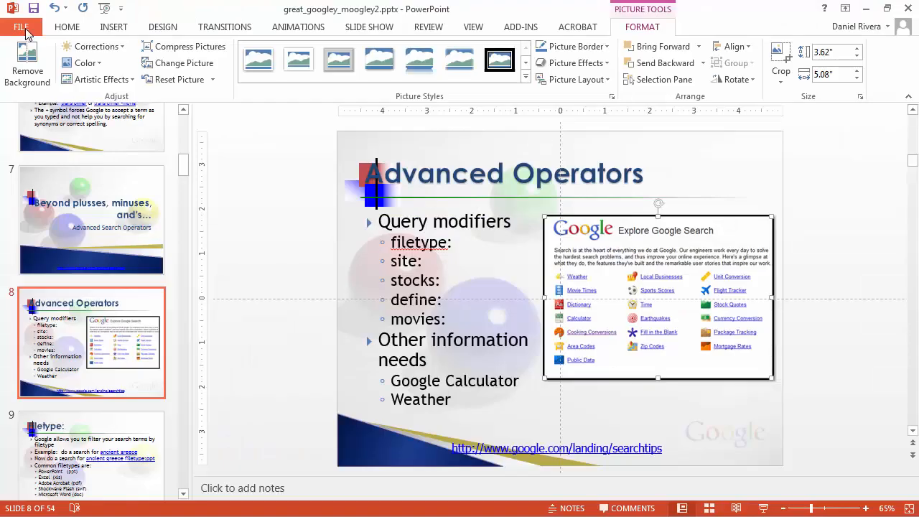